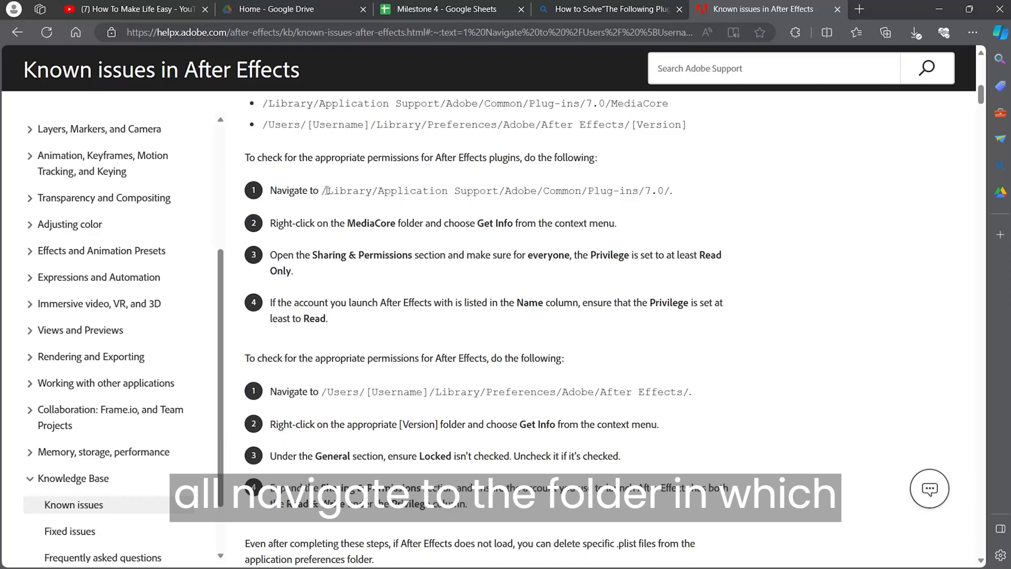
Highlight individual words in the plugins path and in step four, clearing the highlight between them.
double_click(348, 191)
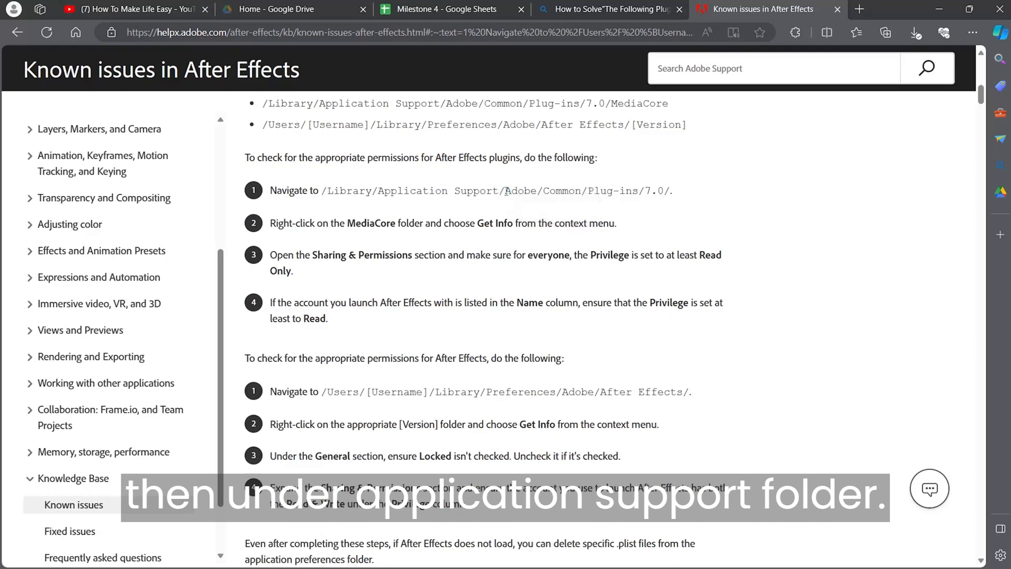
double_click(522, 191)
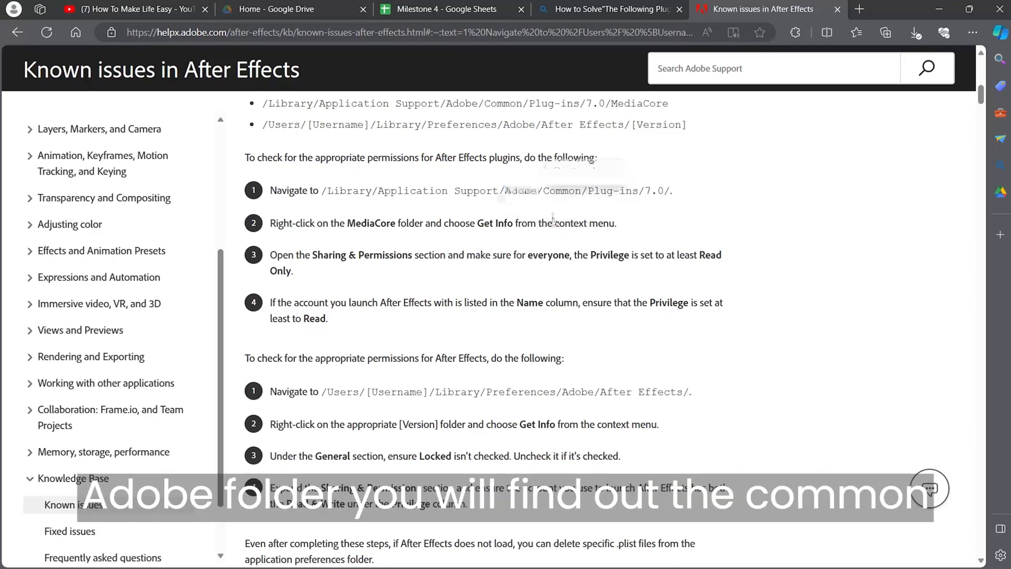
double_click(561, 191)
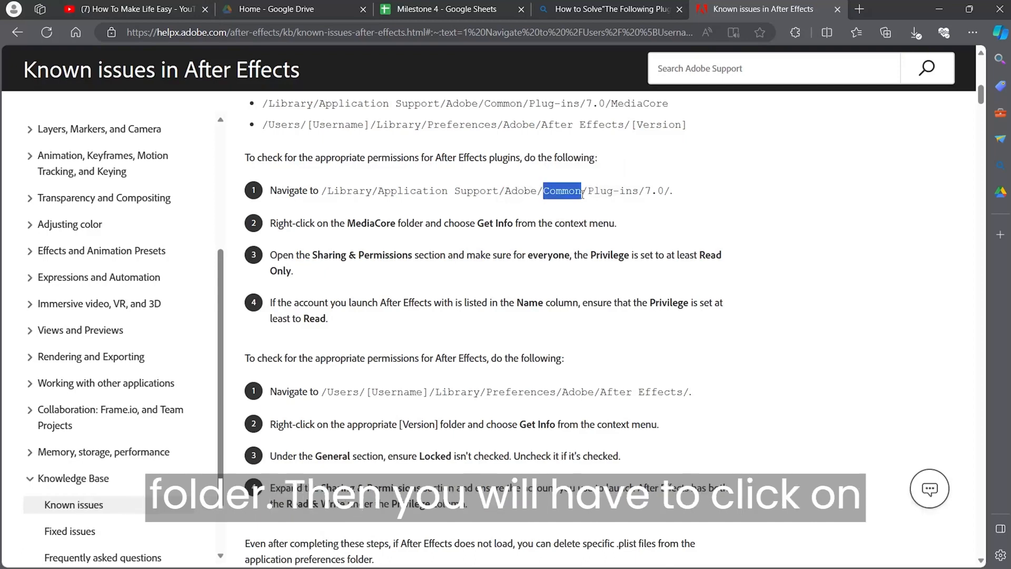
left_click(591, 192)
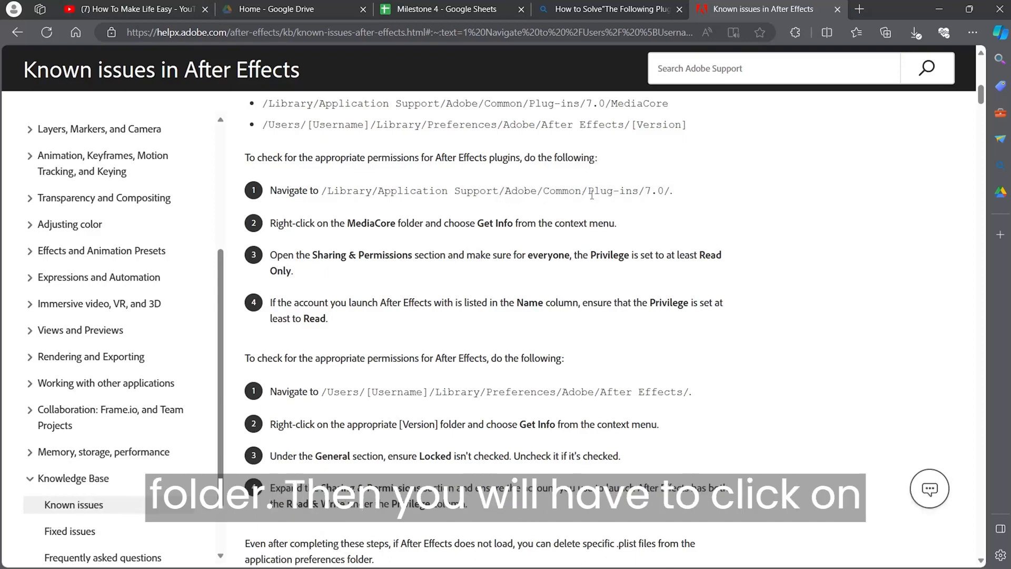
double_click(613, 191)
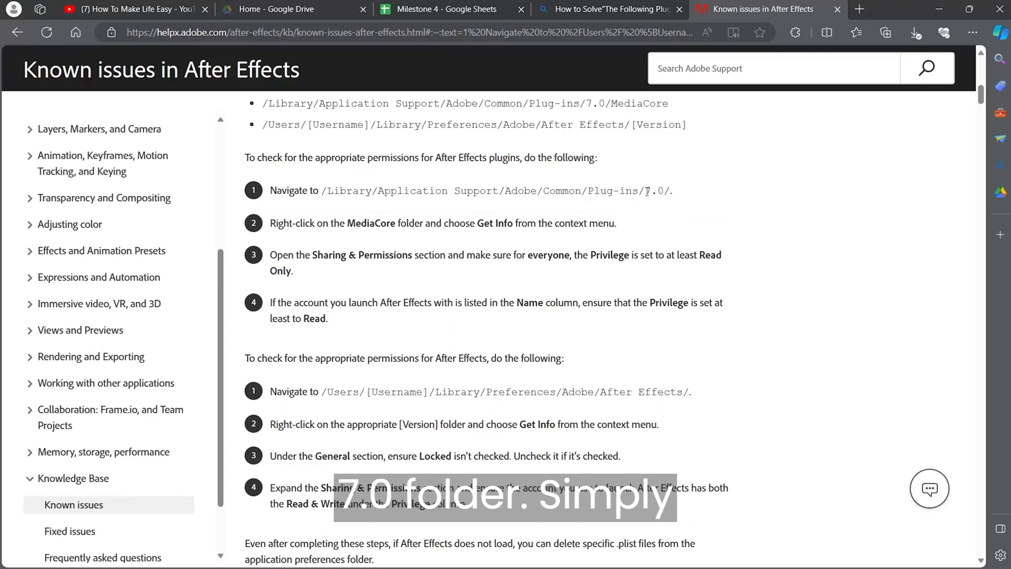
double_click(654, 190)
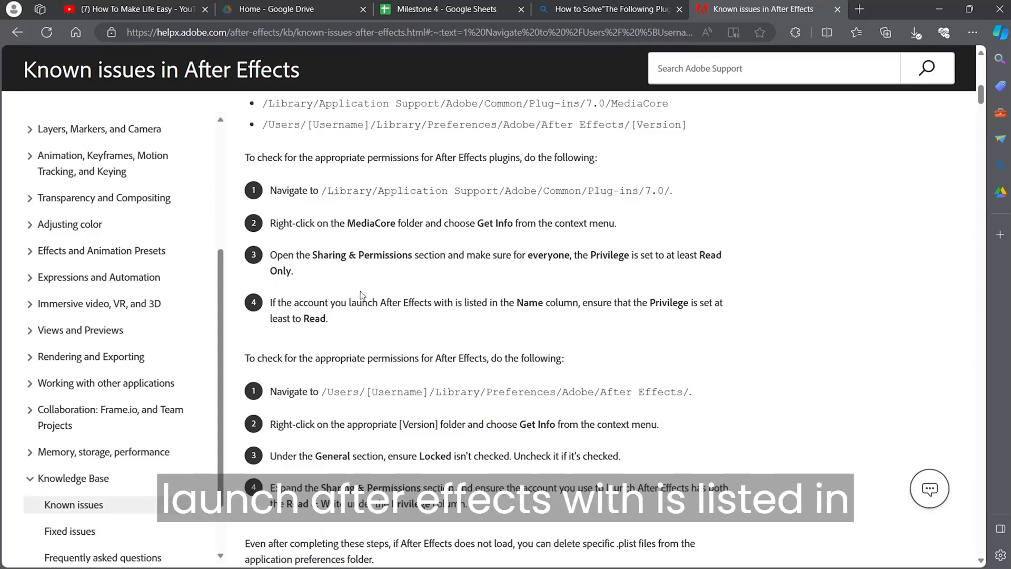
double_click(402, 303)
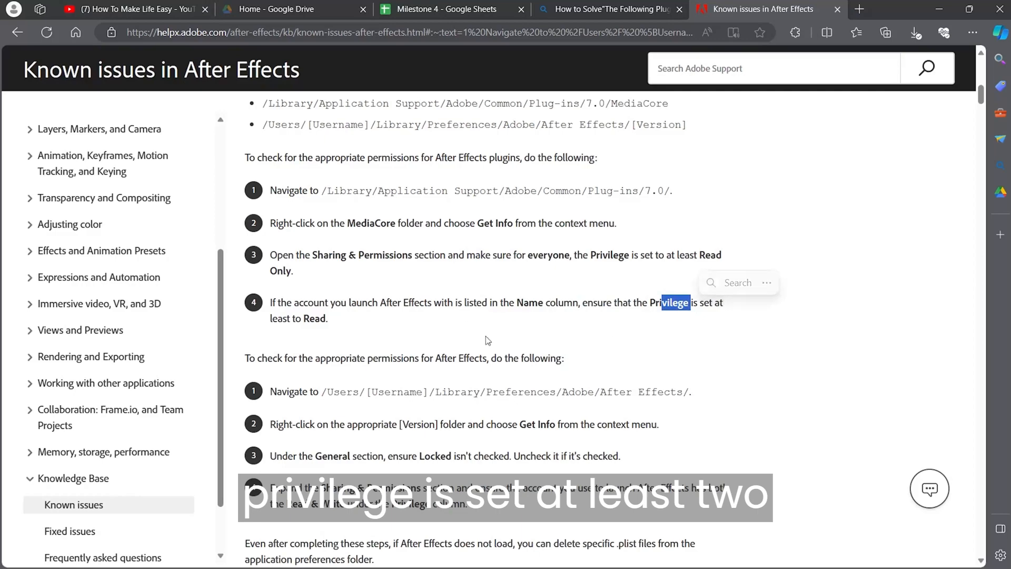
Highlight the plugin-permissions steps from the heading through the end of step four.
scroll("down", 3)
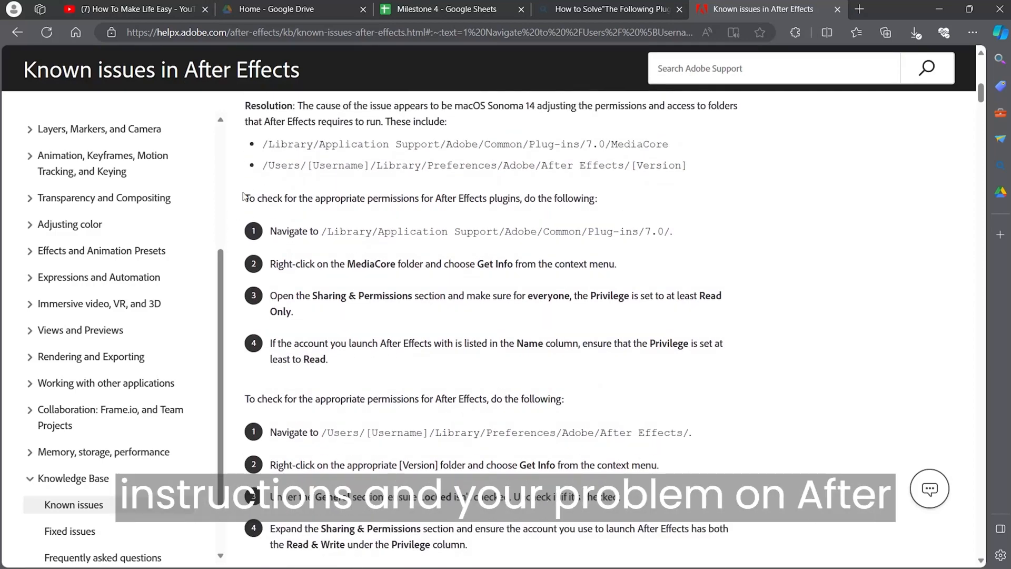
left_click_drag(243, 198, 328, 359)
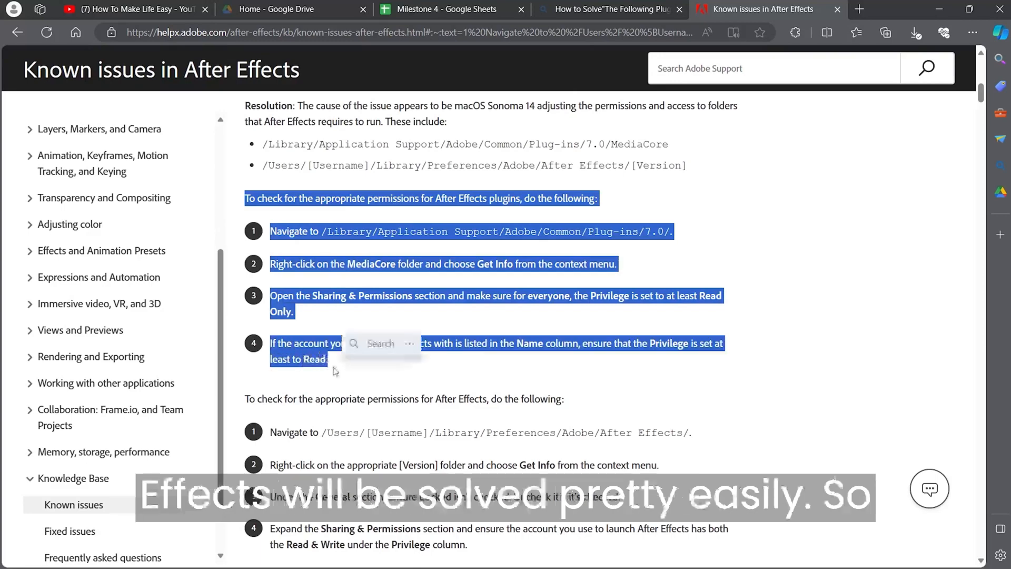